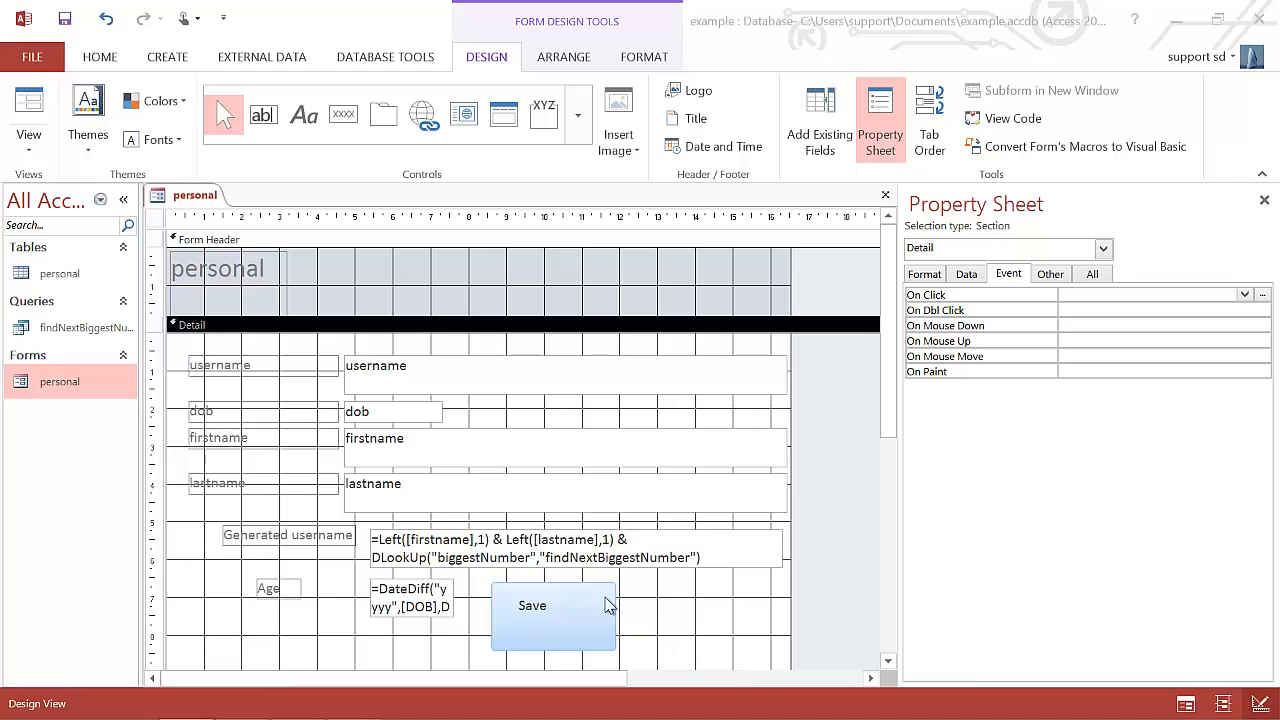
pyautogui.moveTo(533, 620)
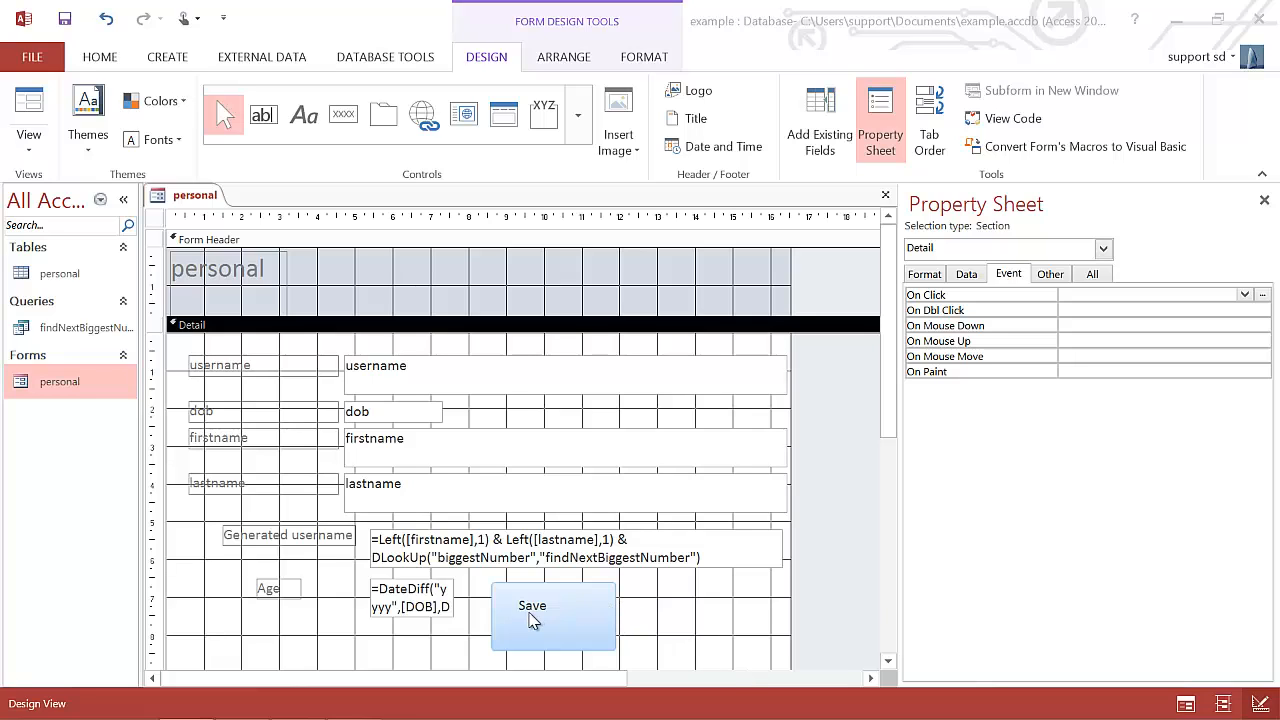
# Step: Select the form's Save button to show its embedded On Click macro in the Property Sheet
pyautogui.click(532, 605)
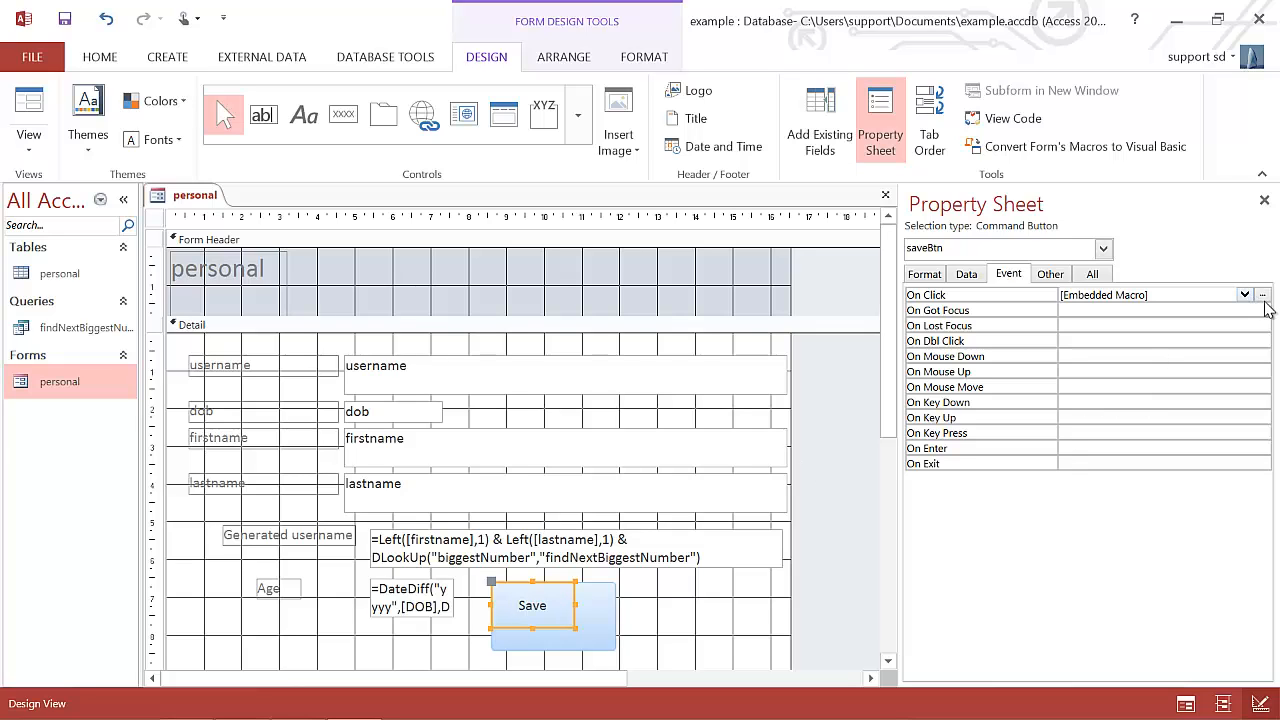
# Step: Open the Save button's On Click macro and insert an empty If inside the Else branch
pyautogui.click(1261, 294)
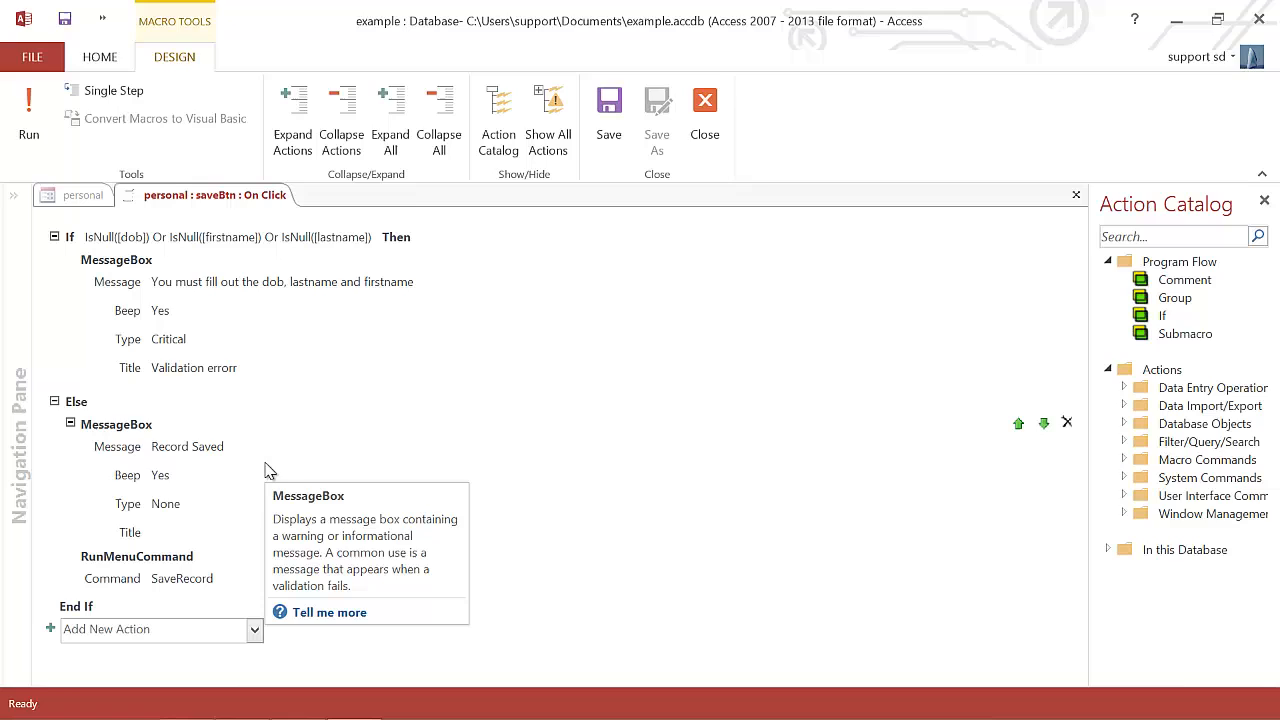
pyautogui.click(140, 629)
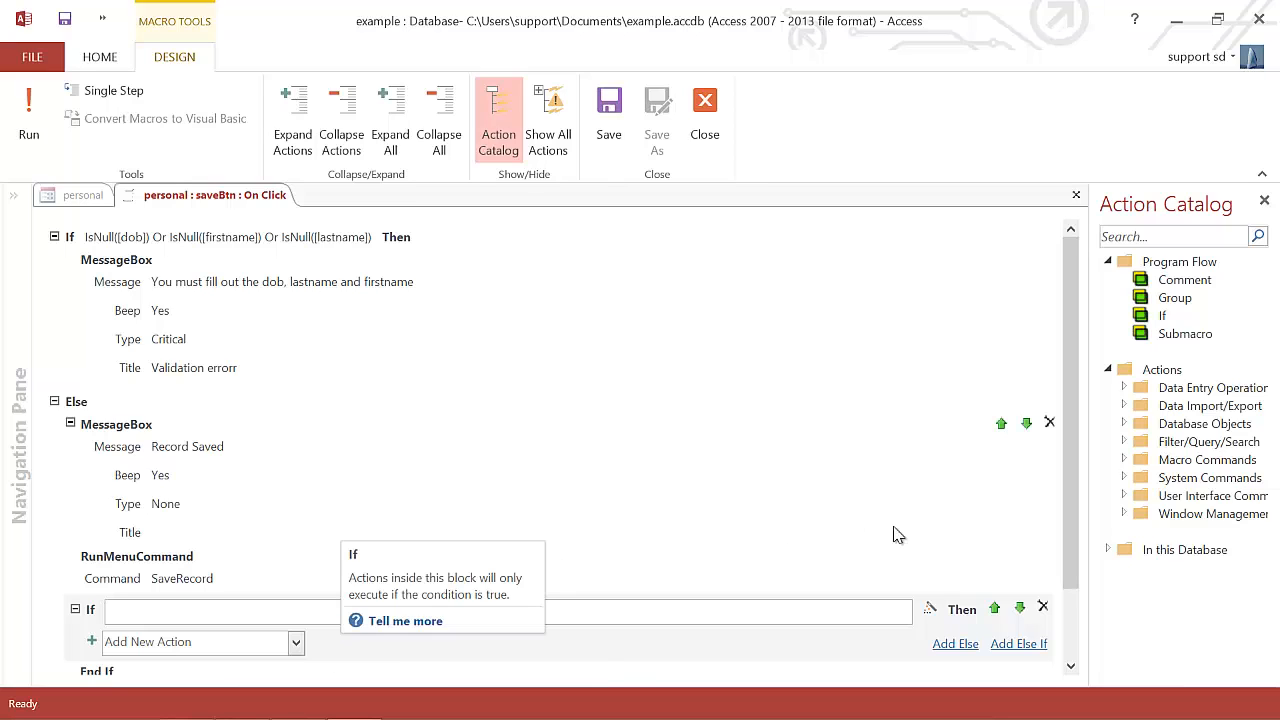
pyautogui.scroll(-3)
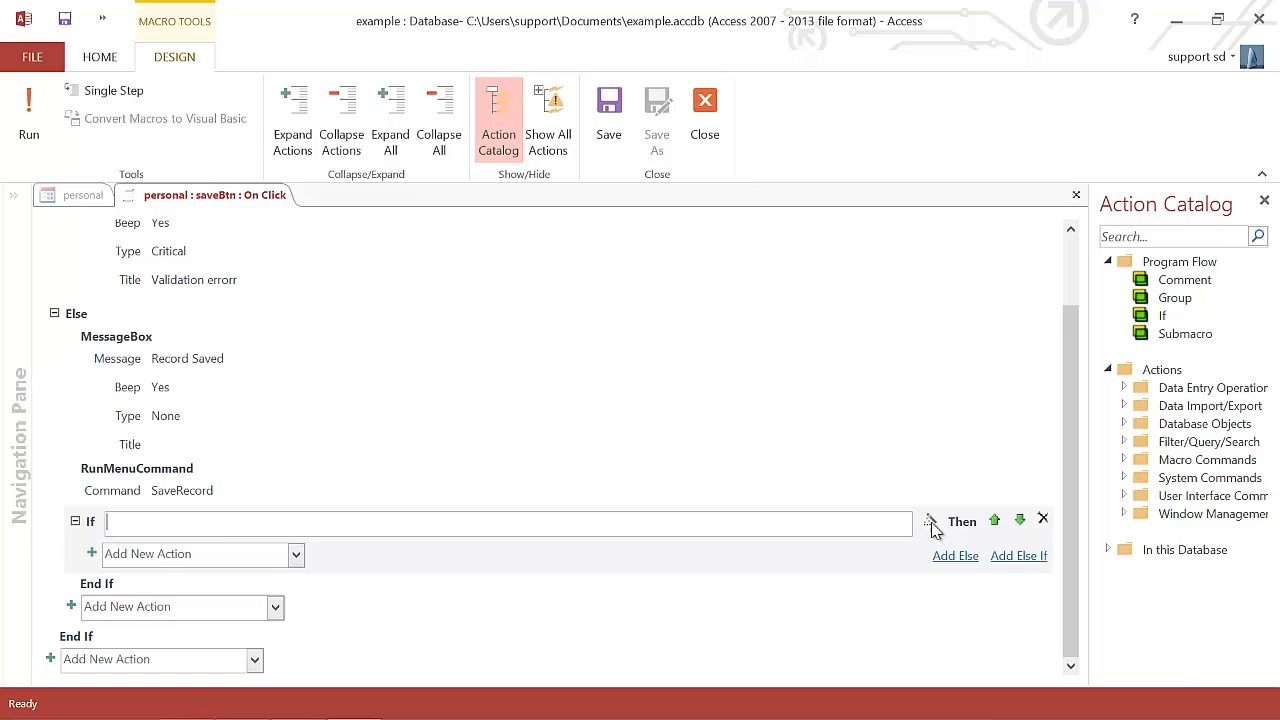
# Step: Set the nested If condition to [ageBox] <15 using the Expression Builder
pyautogui.click(929, 522)
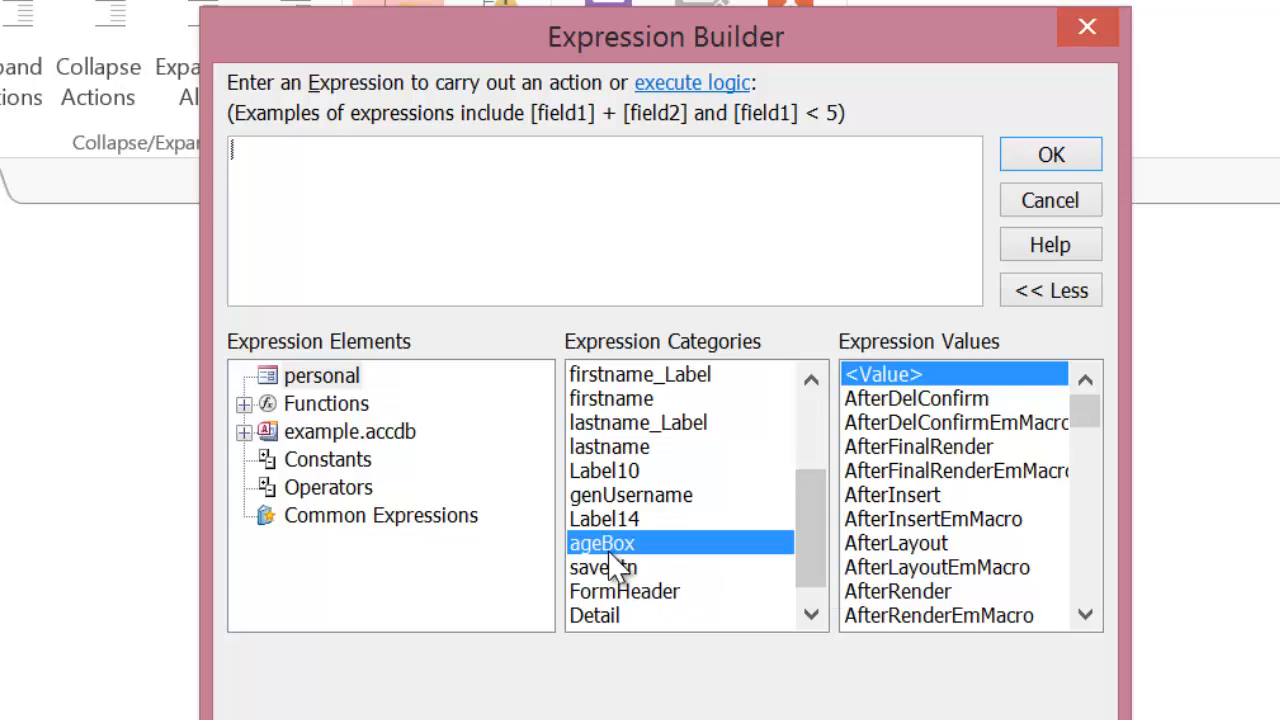
pyautogui.doubleClick(601, 542)
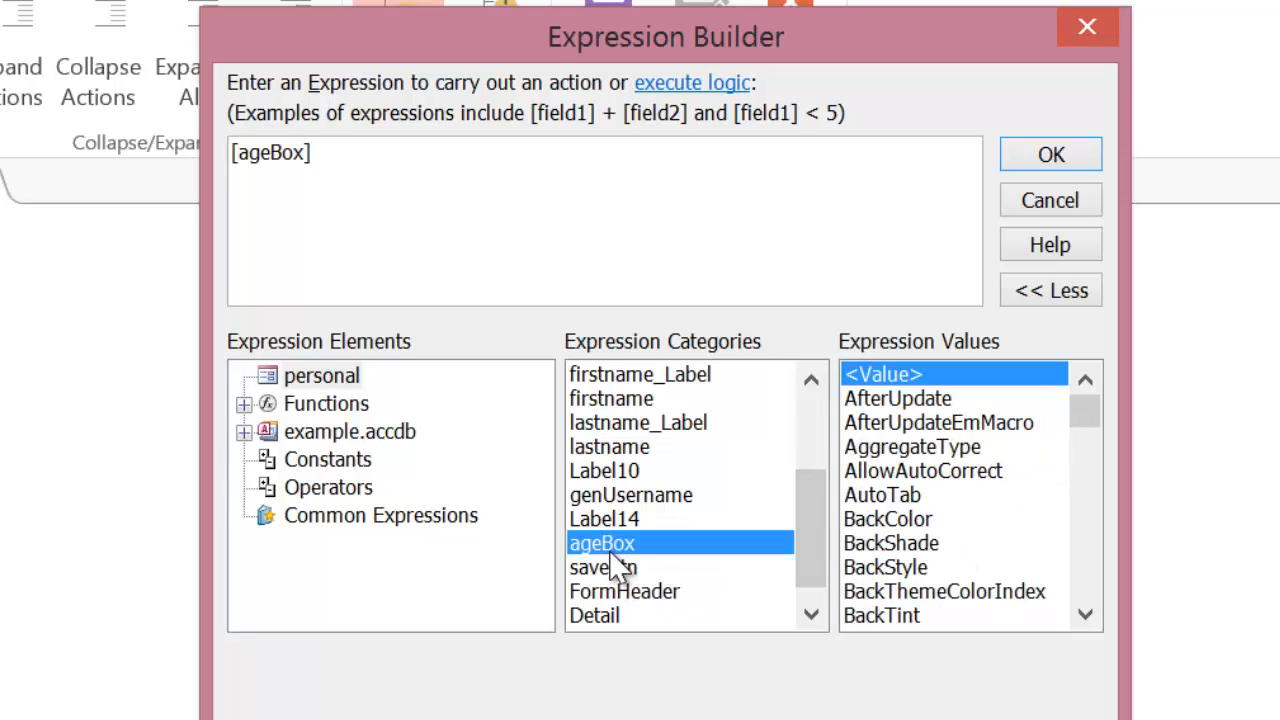
pyautogui.write('<1')
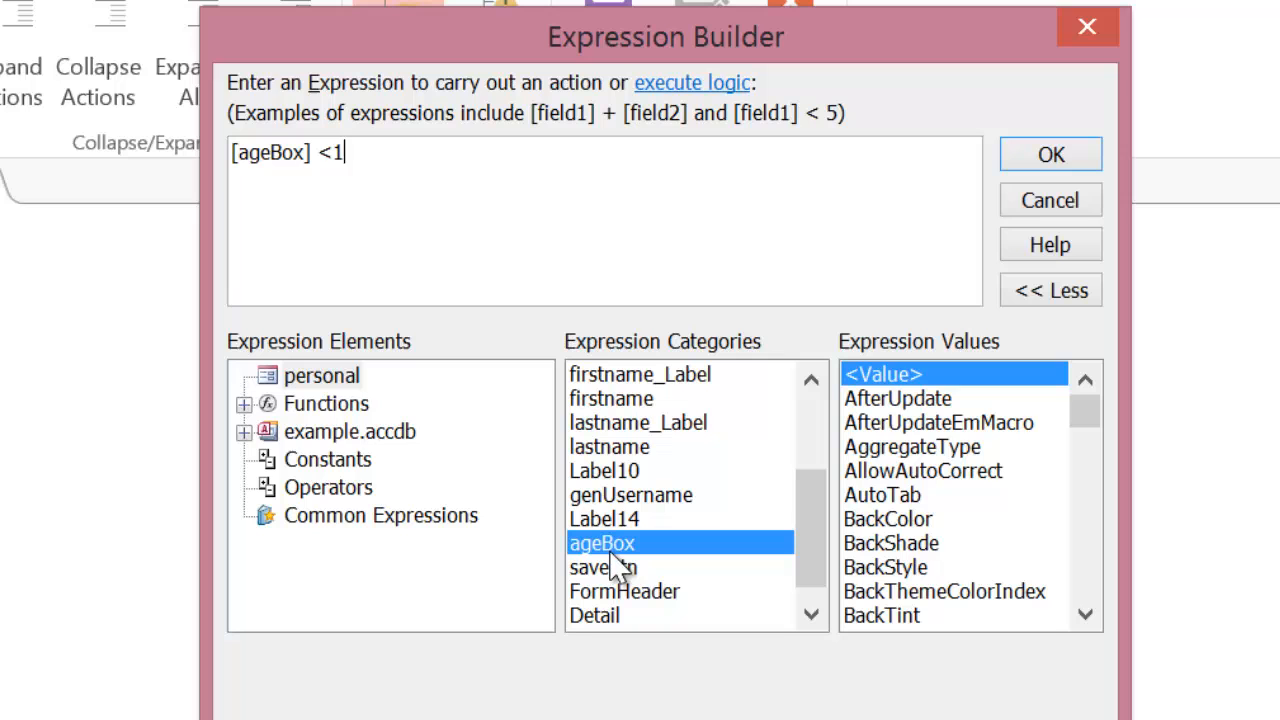
pyautogui.write('5')
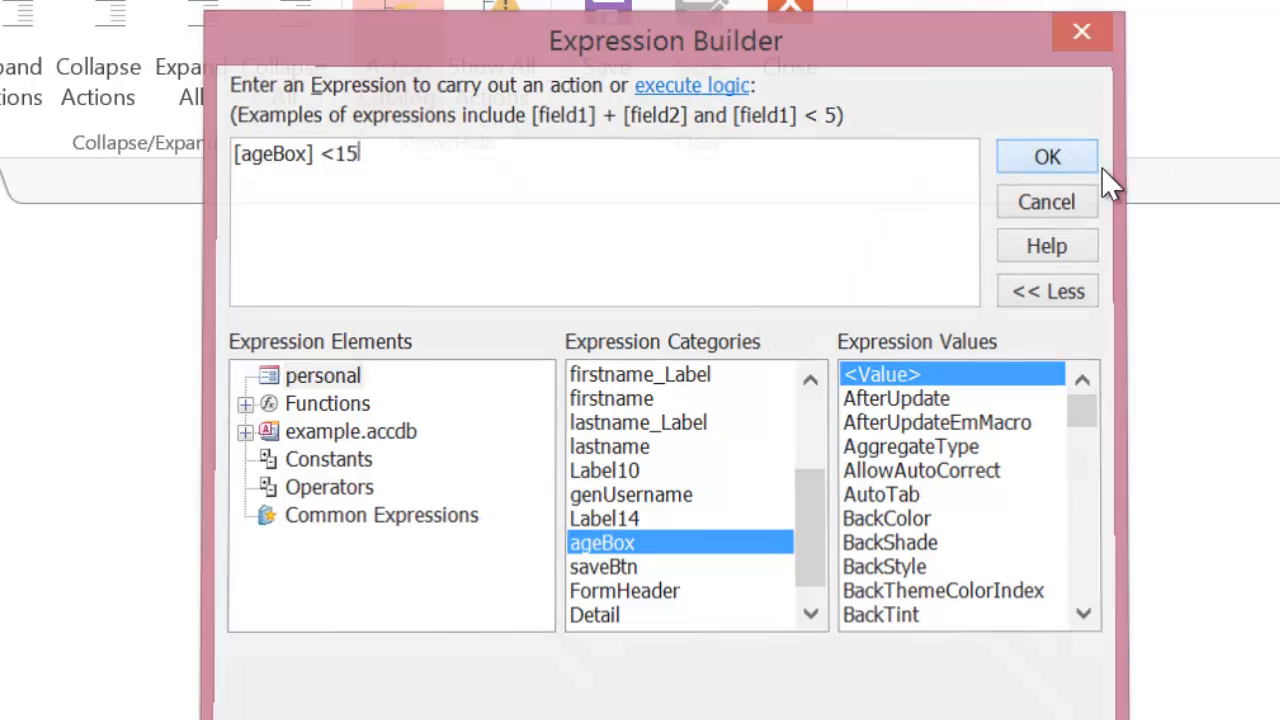
pyautogui.click(1046, 156)
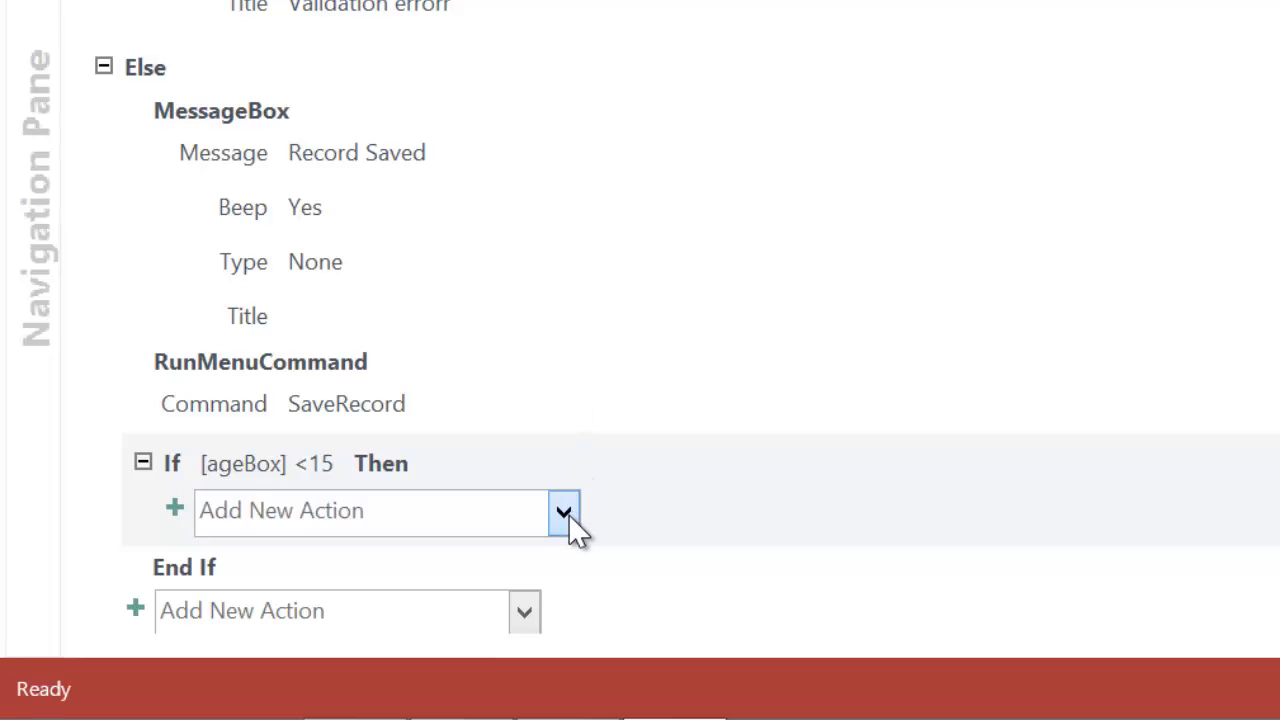
# Step: Add a MessageBox under the age check reading 'You must be at least 15 to register'
pyautogui.click(564, 510)
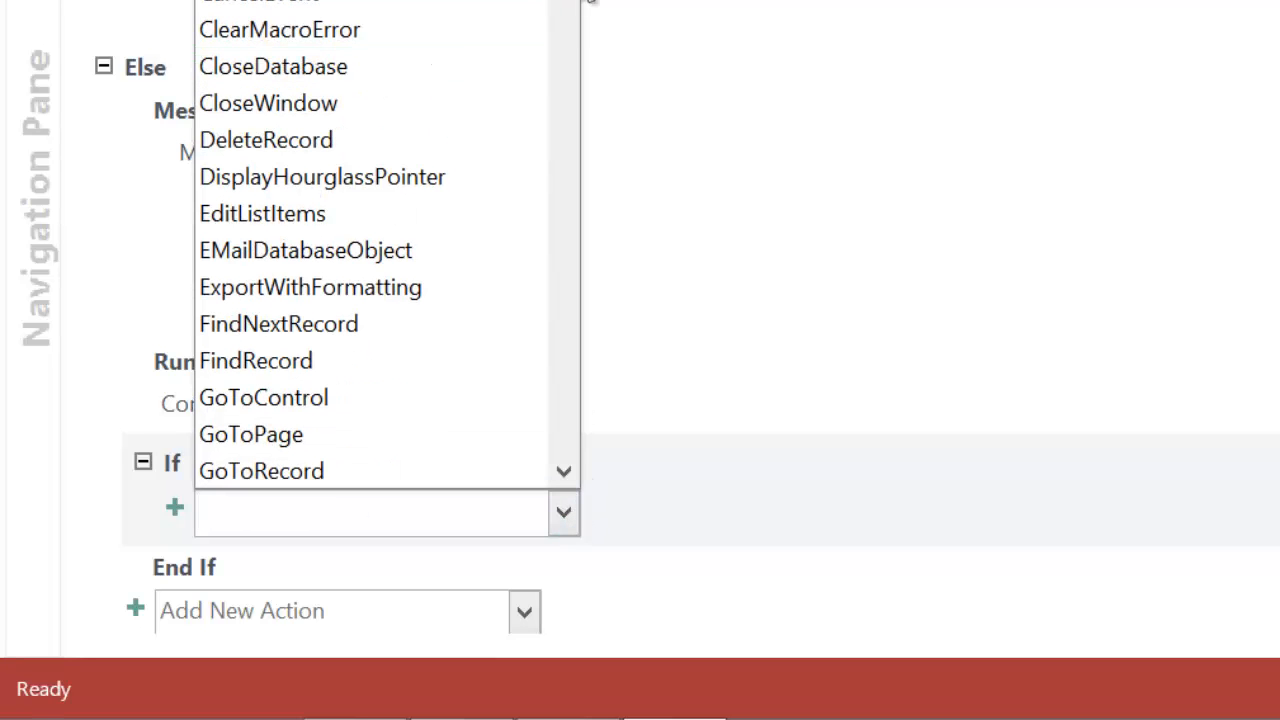
pyautogui.scroll(-3)
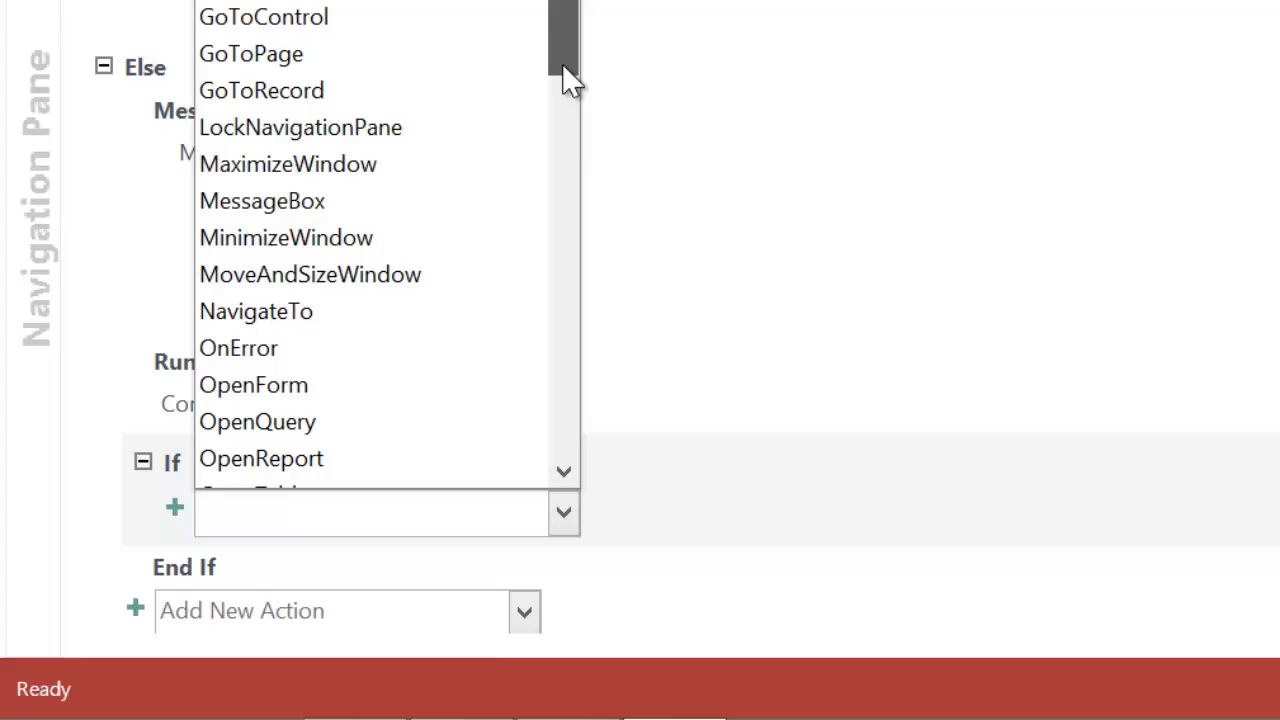
pyautogui.click(261, 200)
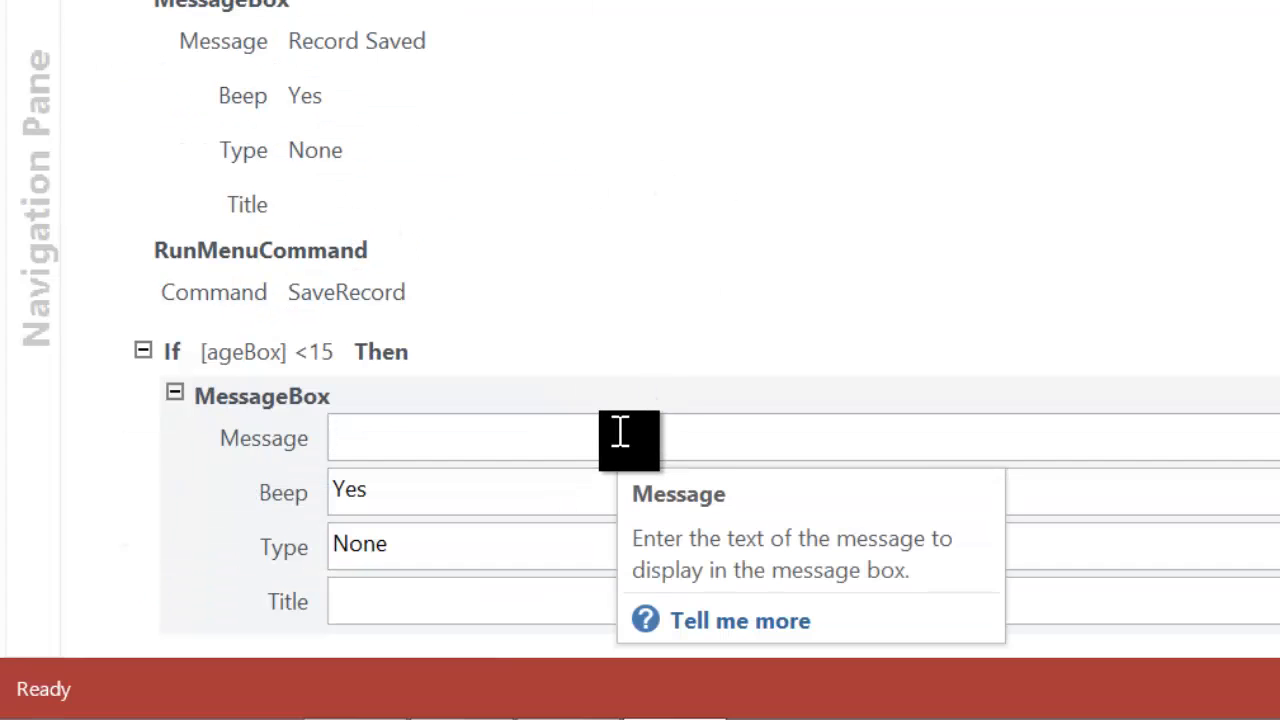
pyautogui.click(460, 438)
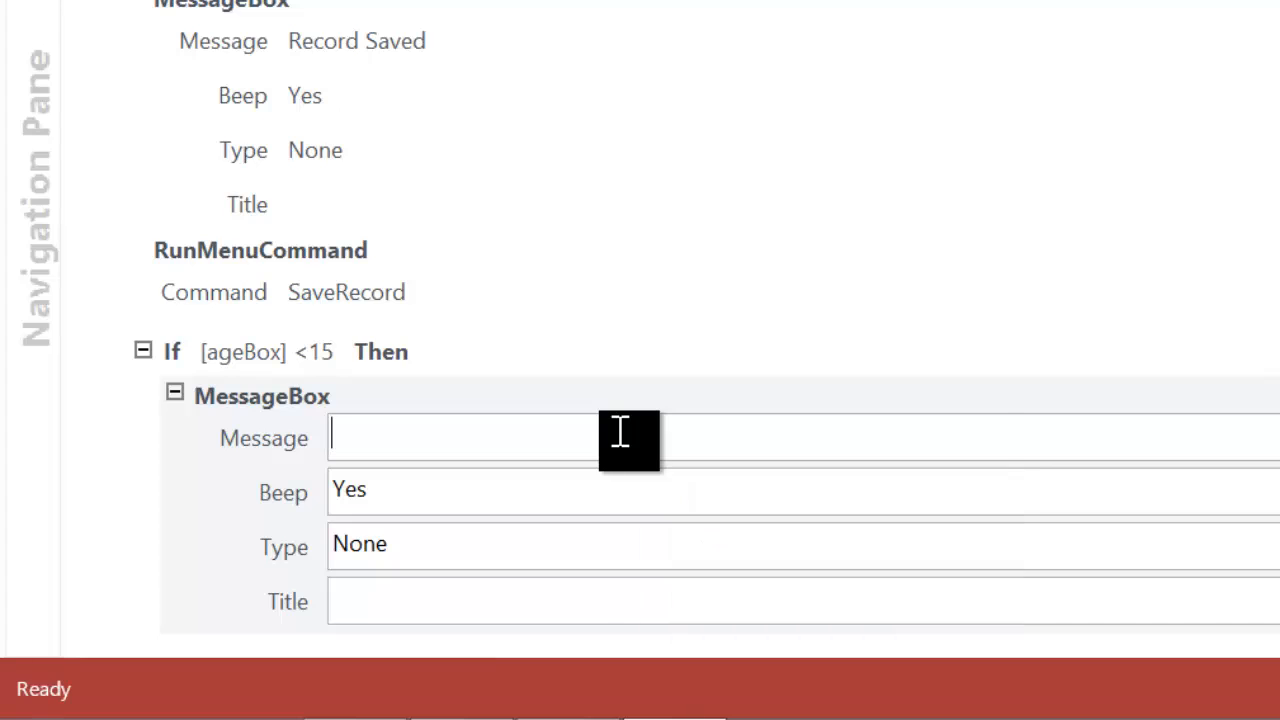
pyautogui.write('You must be a')
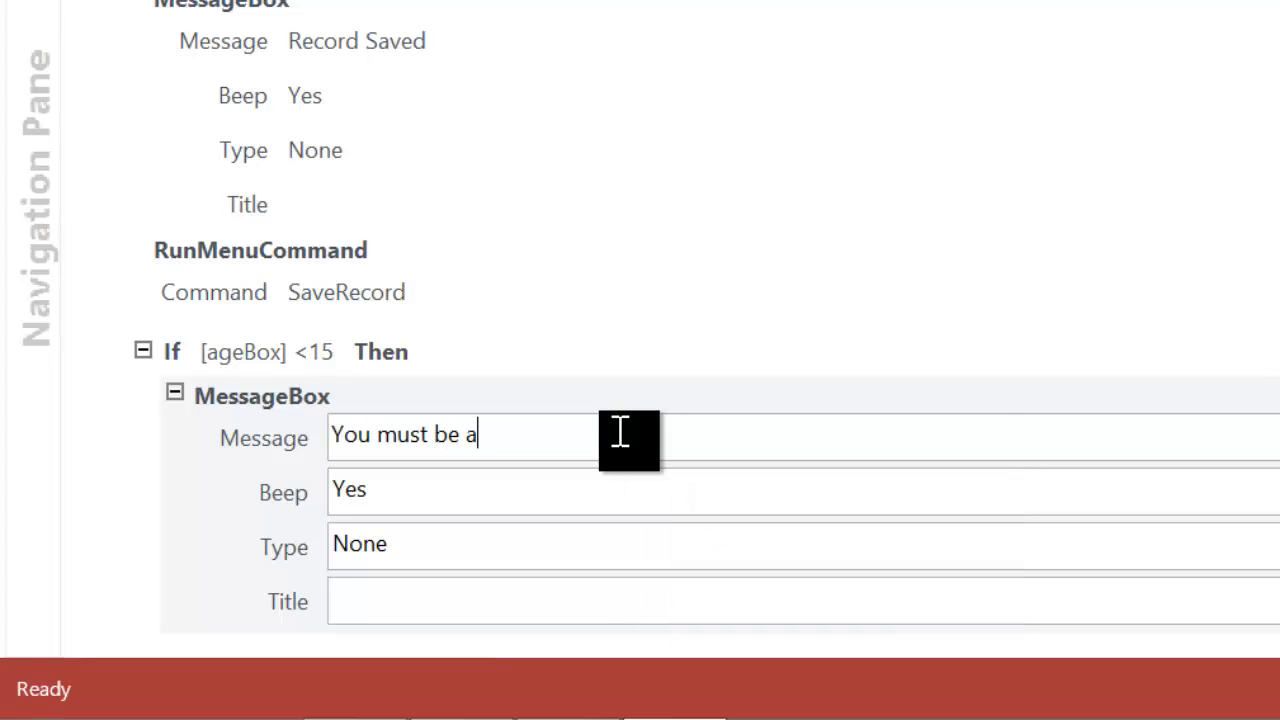
pyautogui.write('t least 15 to register')
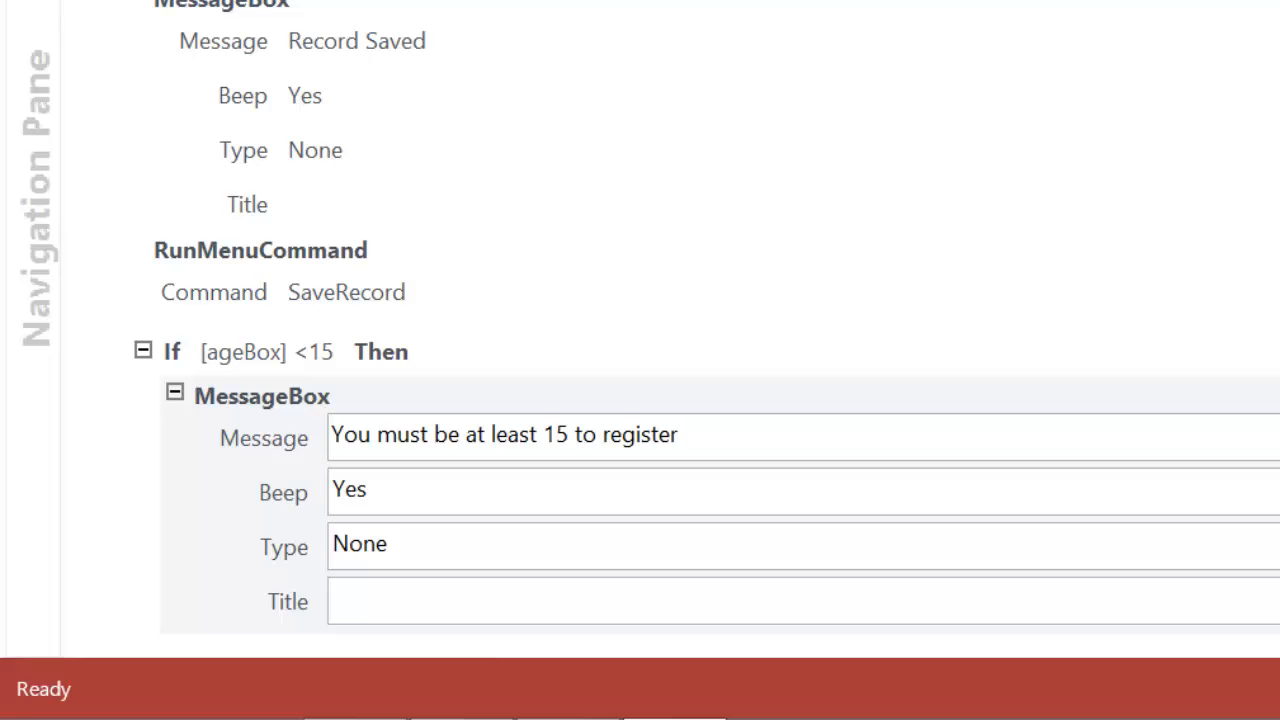
# Step: Move the Record Saved MessageBox and RunMenuCommand save into the age check's Else branch
pyautogui.scroll(-3)
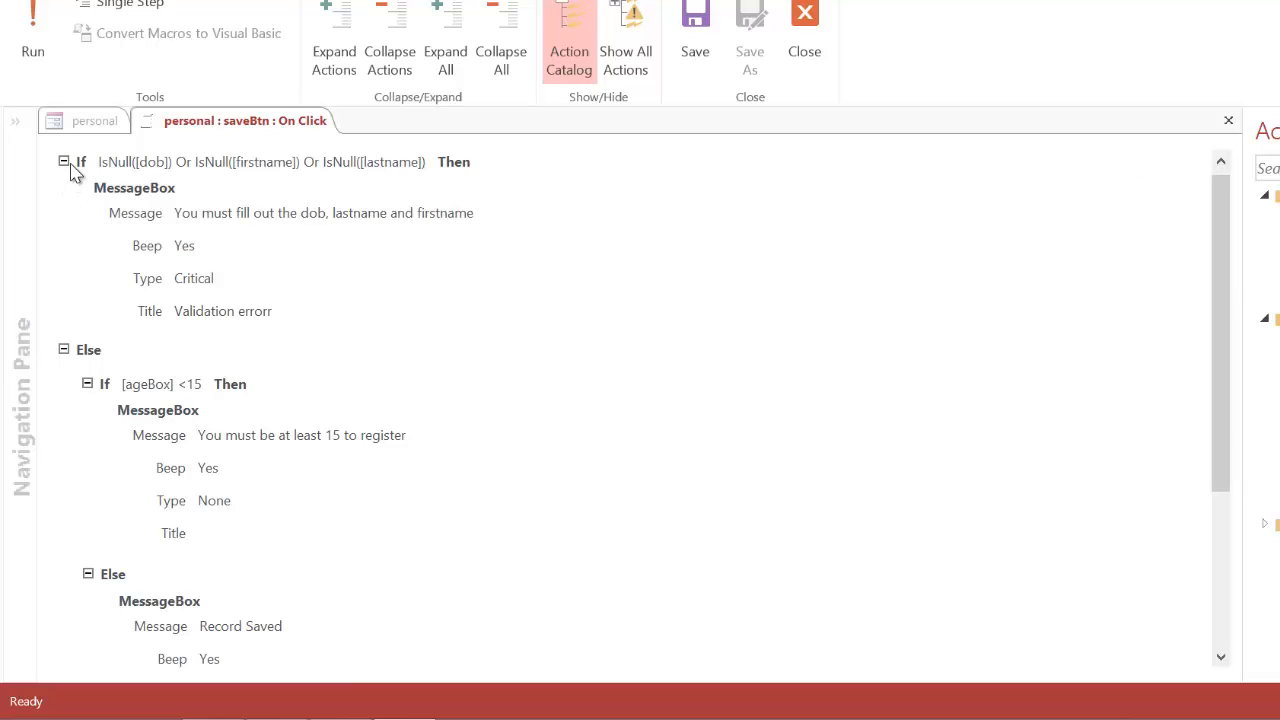
pyautogui.click(64, 161)
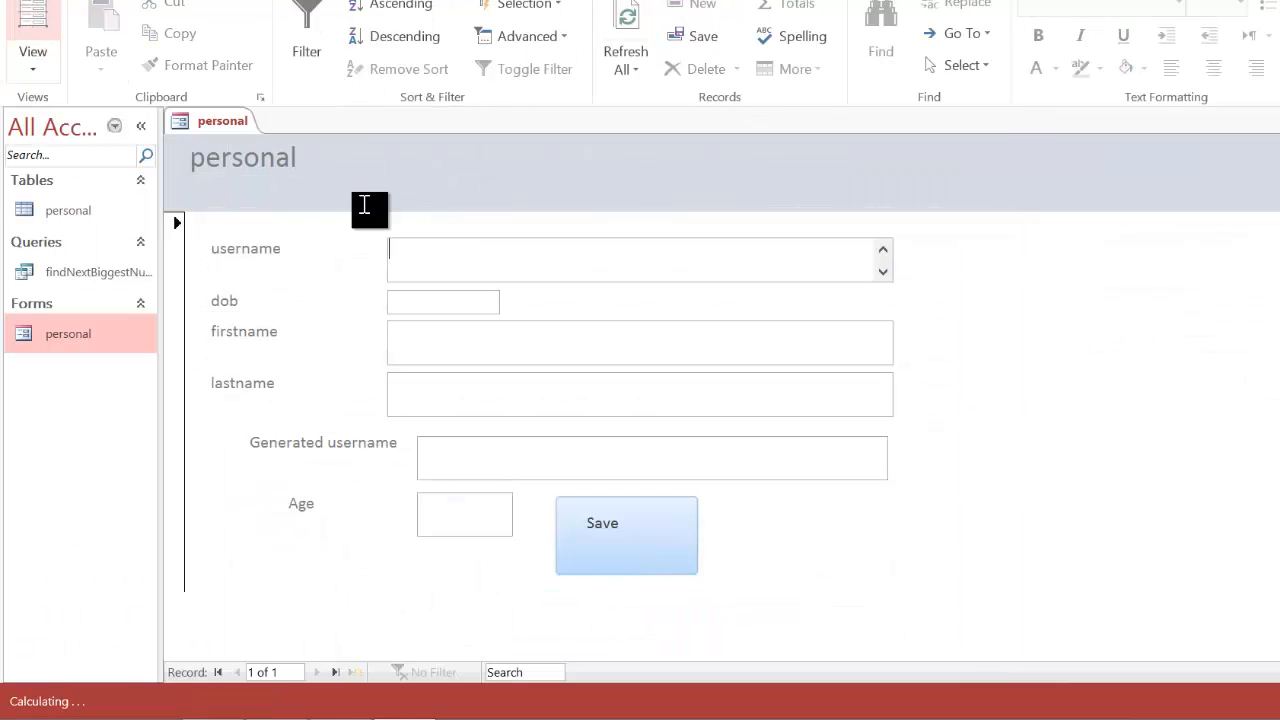
# Step: Confirm saving a blank form shows the validation error, then enter bert, smith and dob 01/03/2007
pyautogui.click(626, 535)
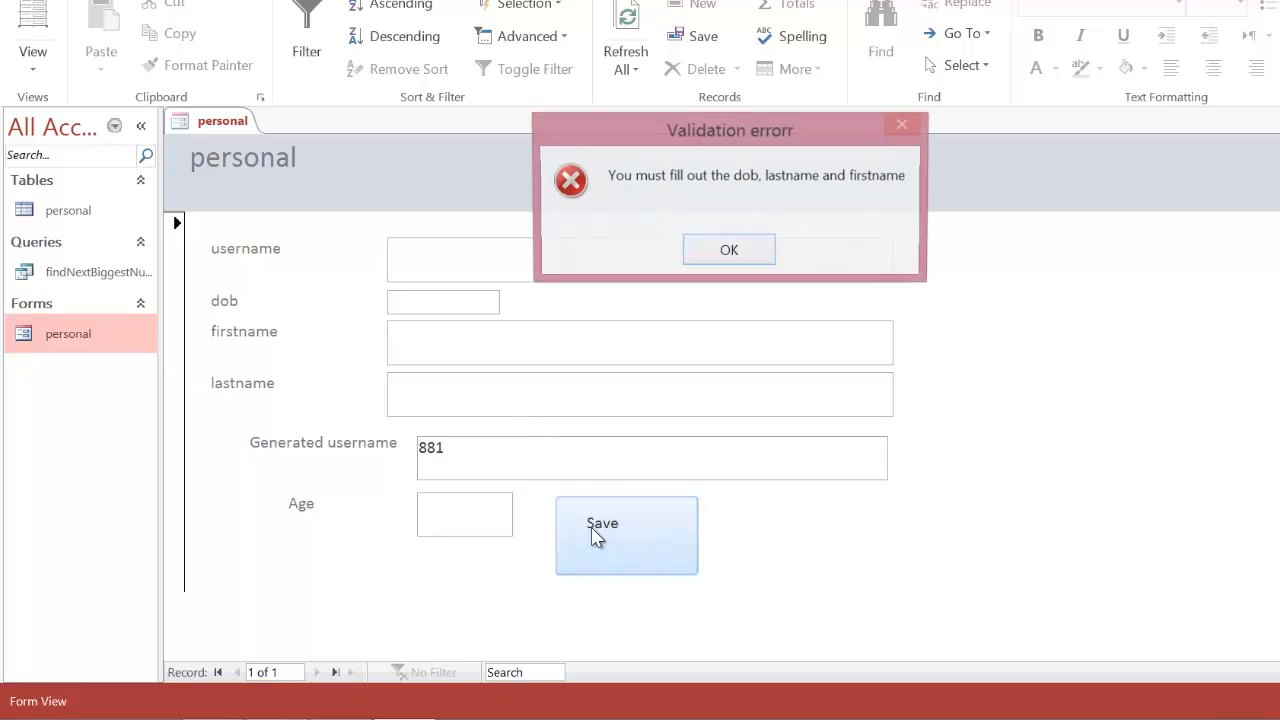
pyautogui.click(728, 249)
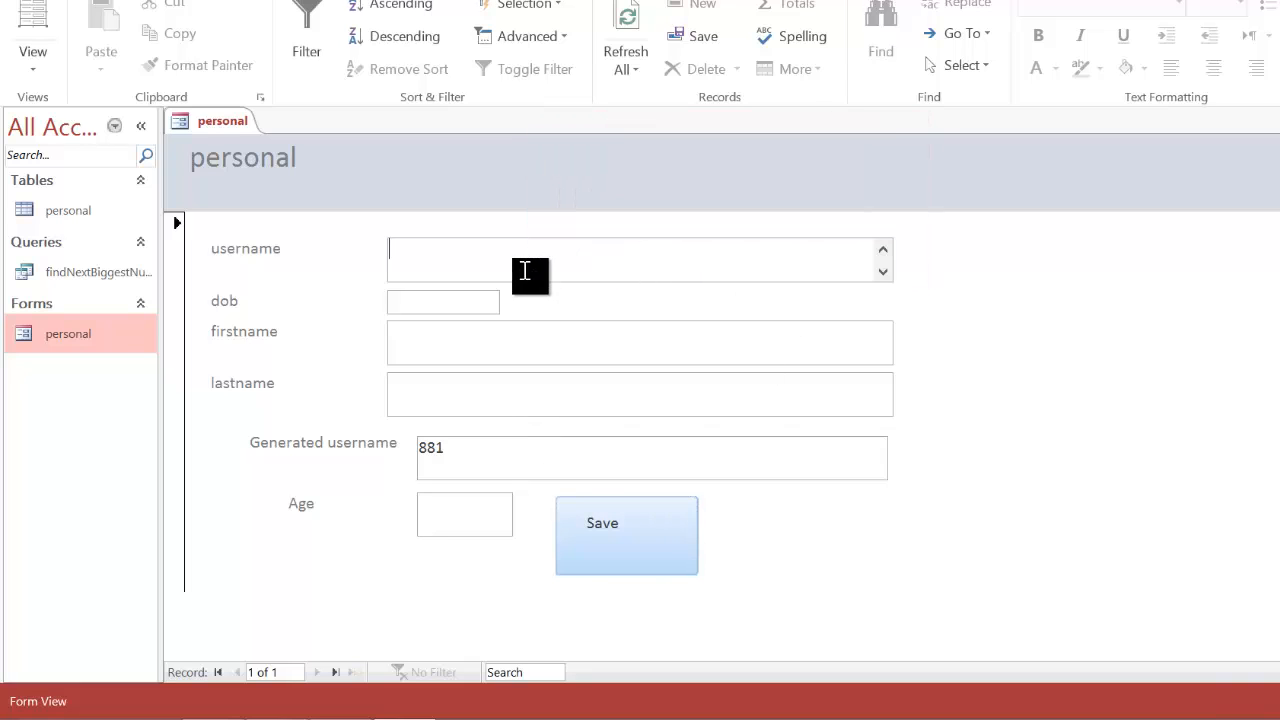
pyautogui.write('bert')
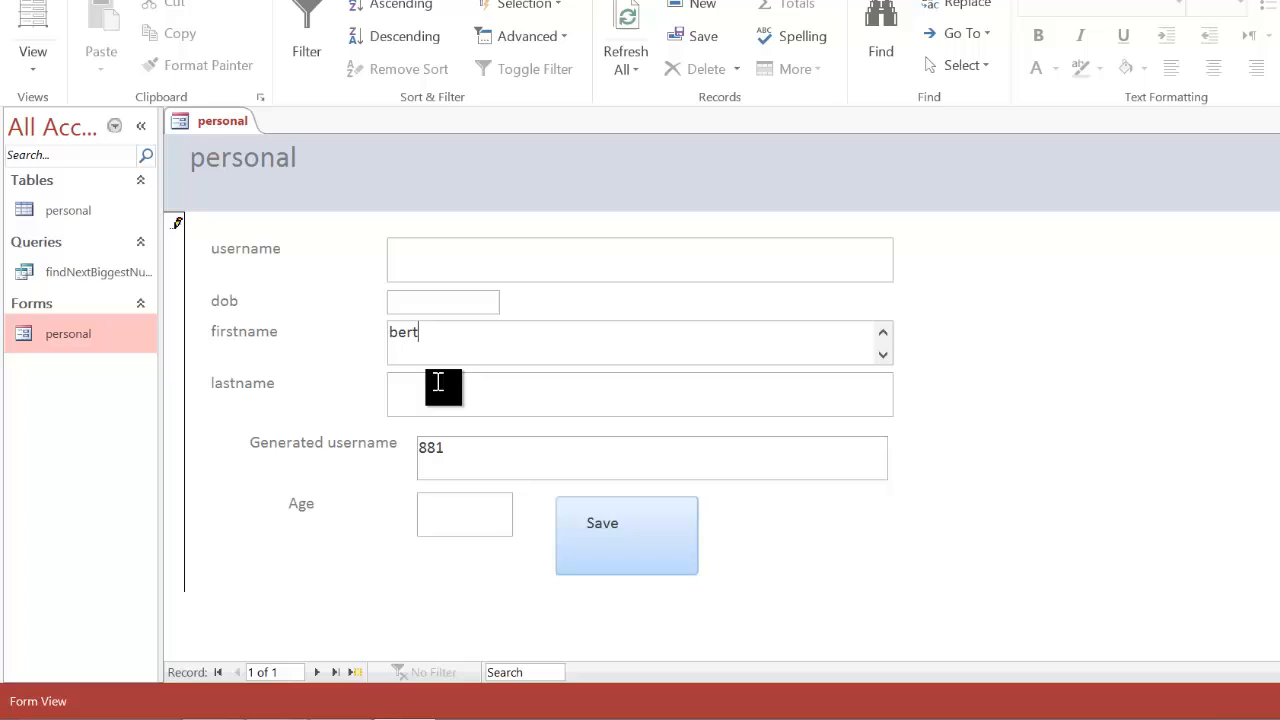
pyautogui.write('smith')
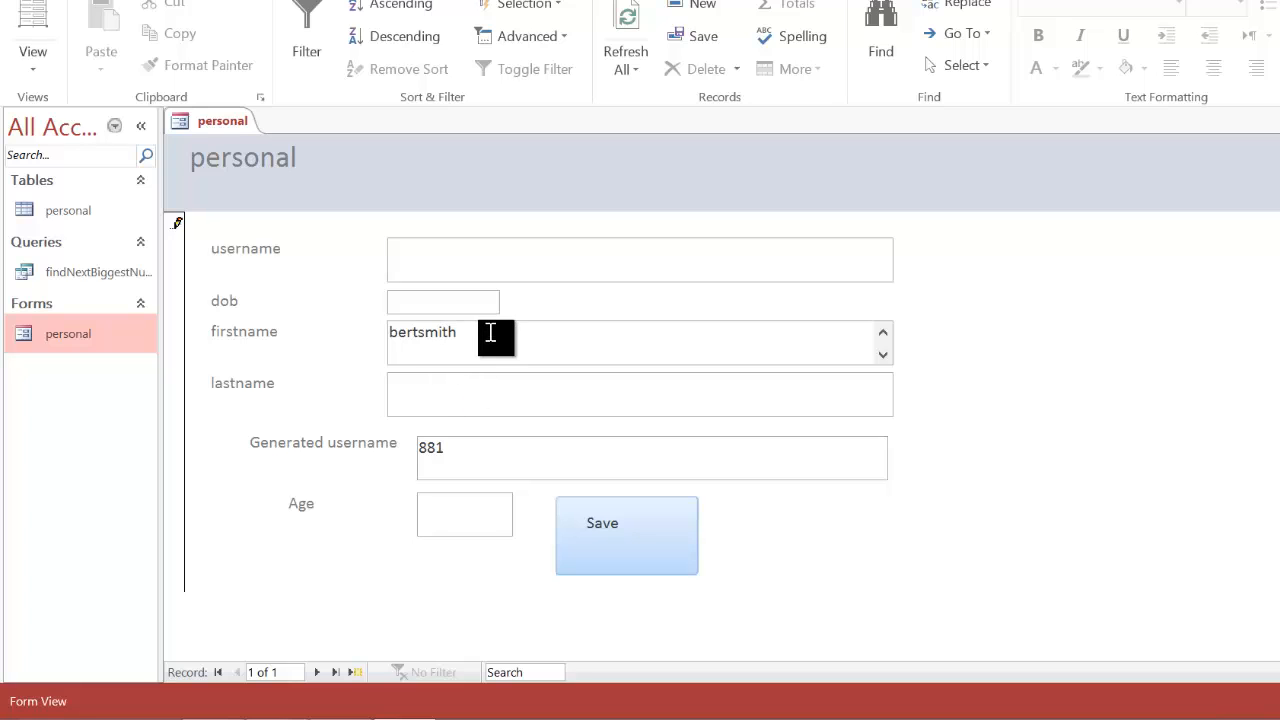
pyautogui.press('BackSpace')
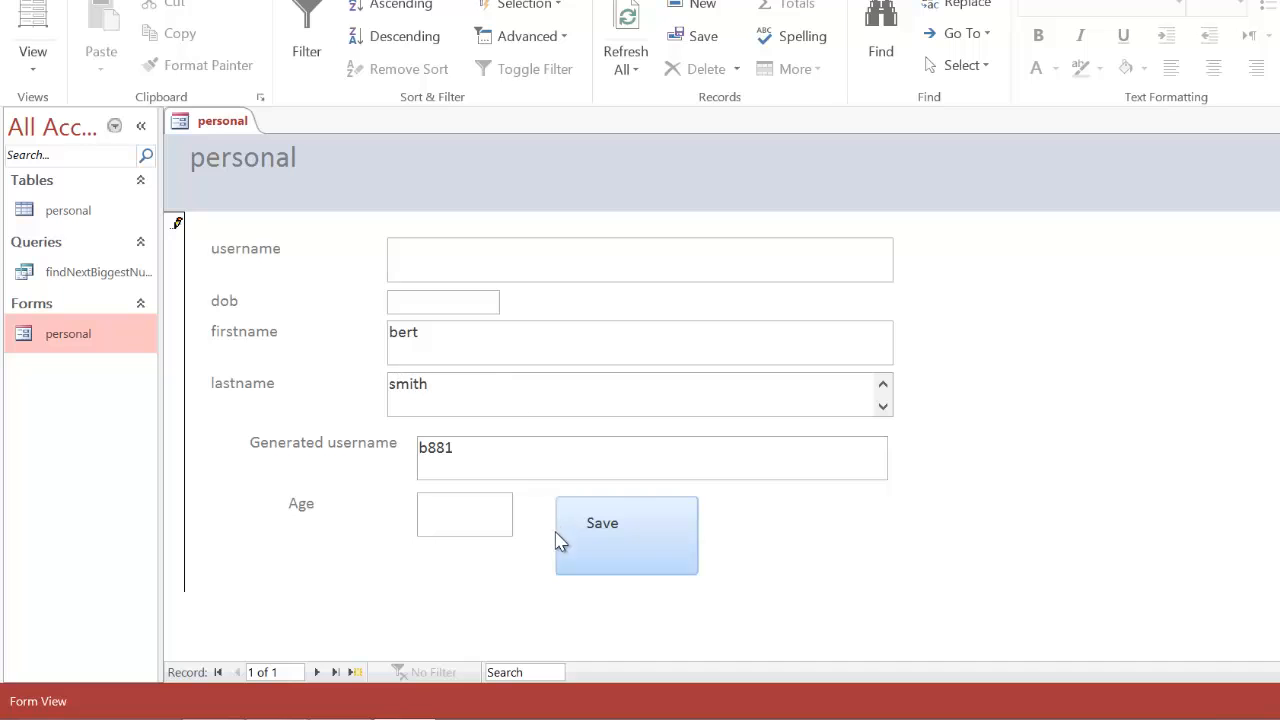
pyautogui.click(626, 535)
pyautogui.write('01/03/2007')
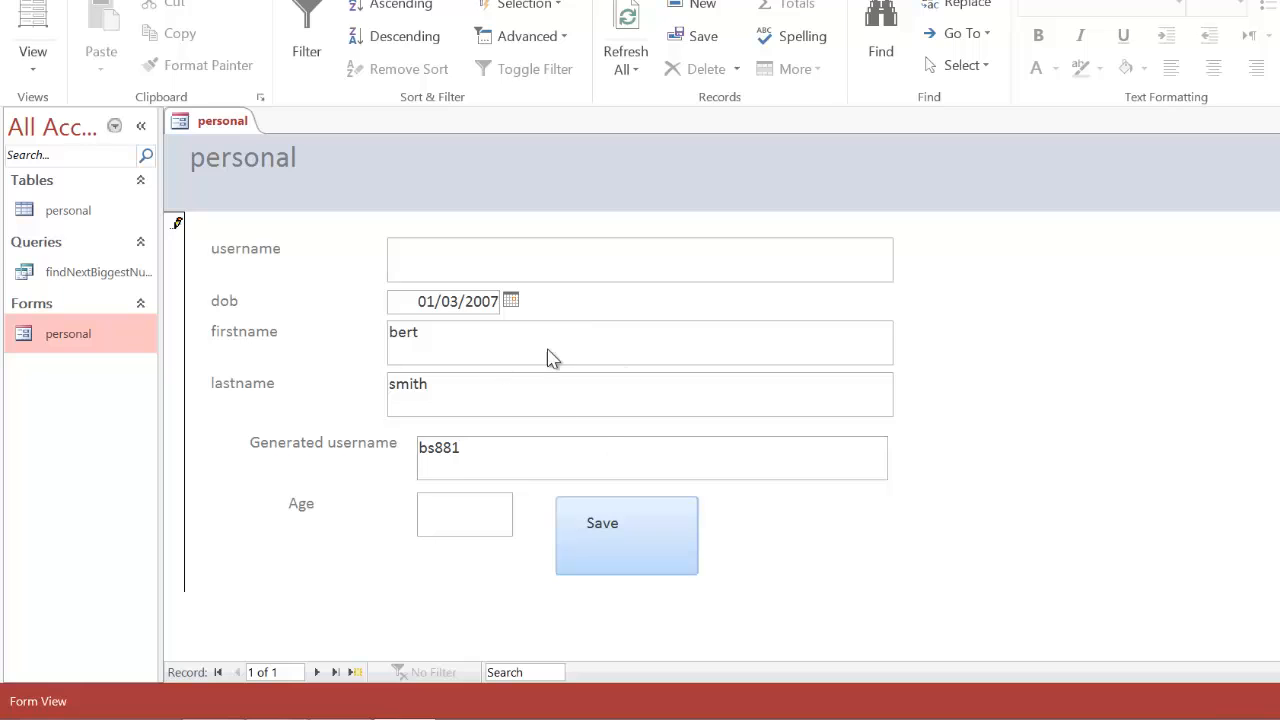
# Step: Verify age 7 is refused, then change dob to 01/03/1976 and save the record
pyautogui.click(626, 535)
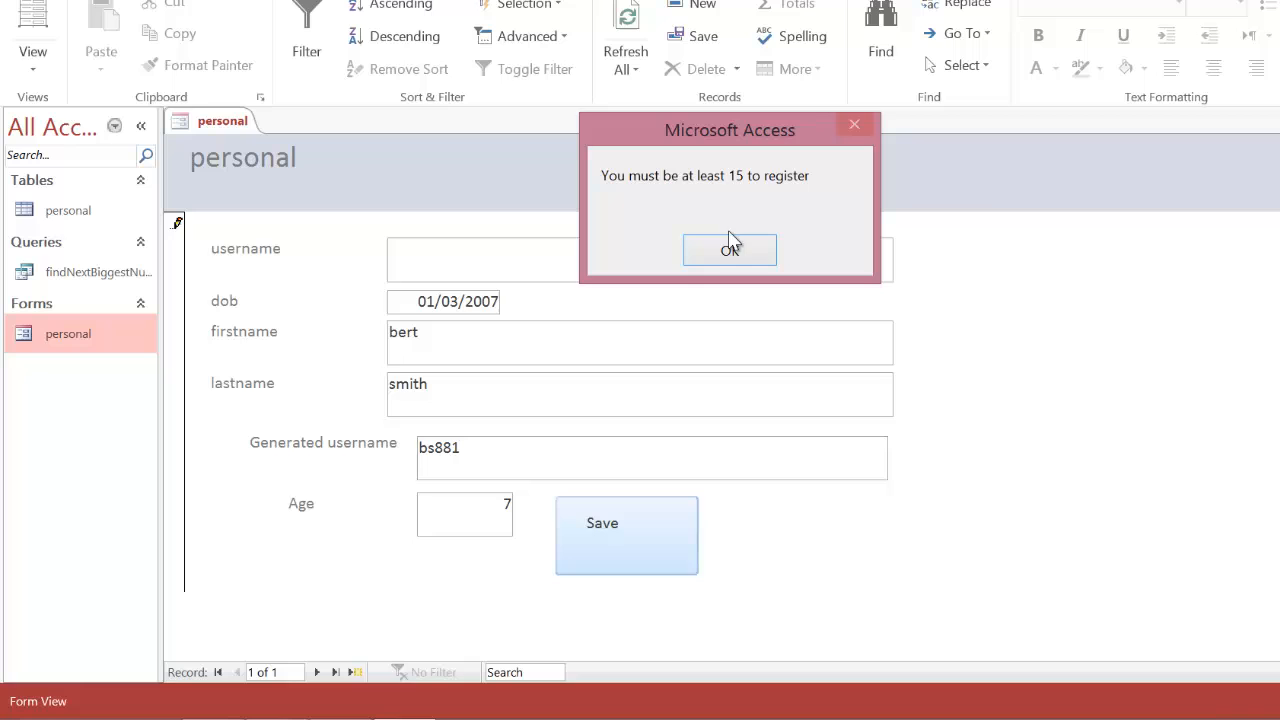
pyautogui.moveTo(778, 182)
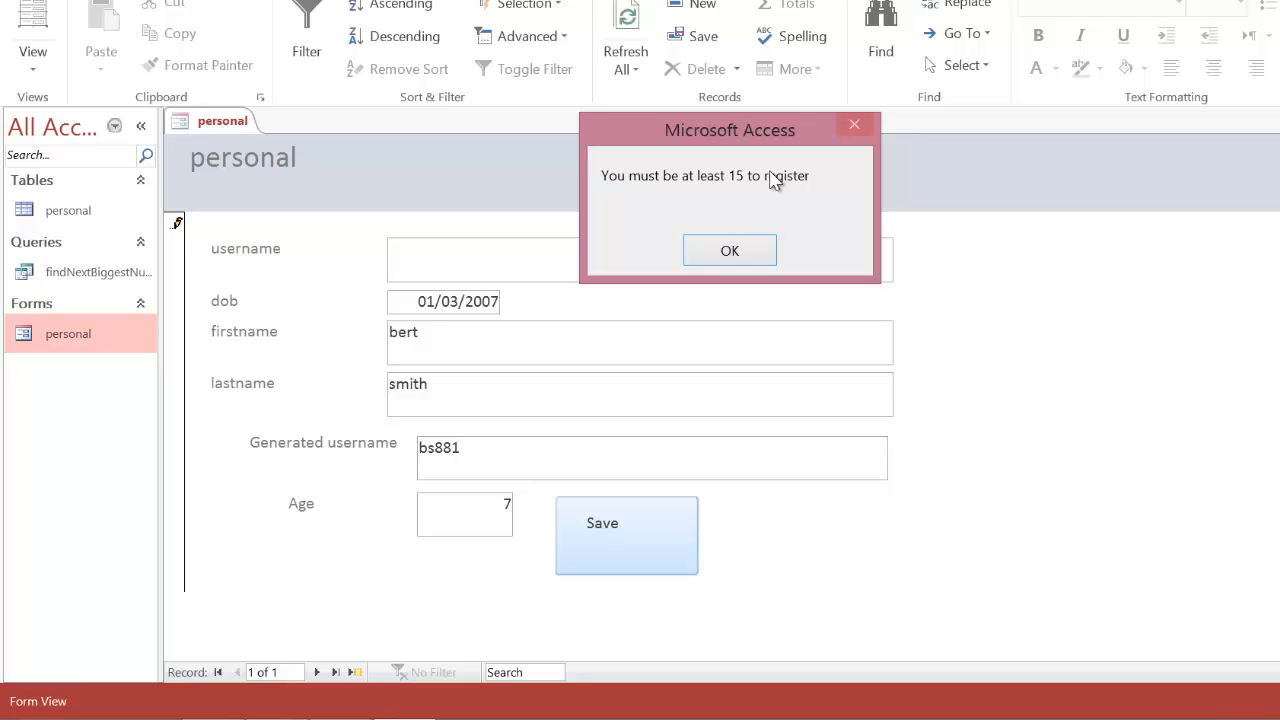
pyautogui.click(729, 250)
pyautogui.write('19')
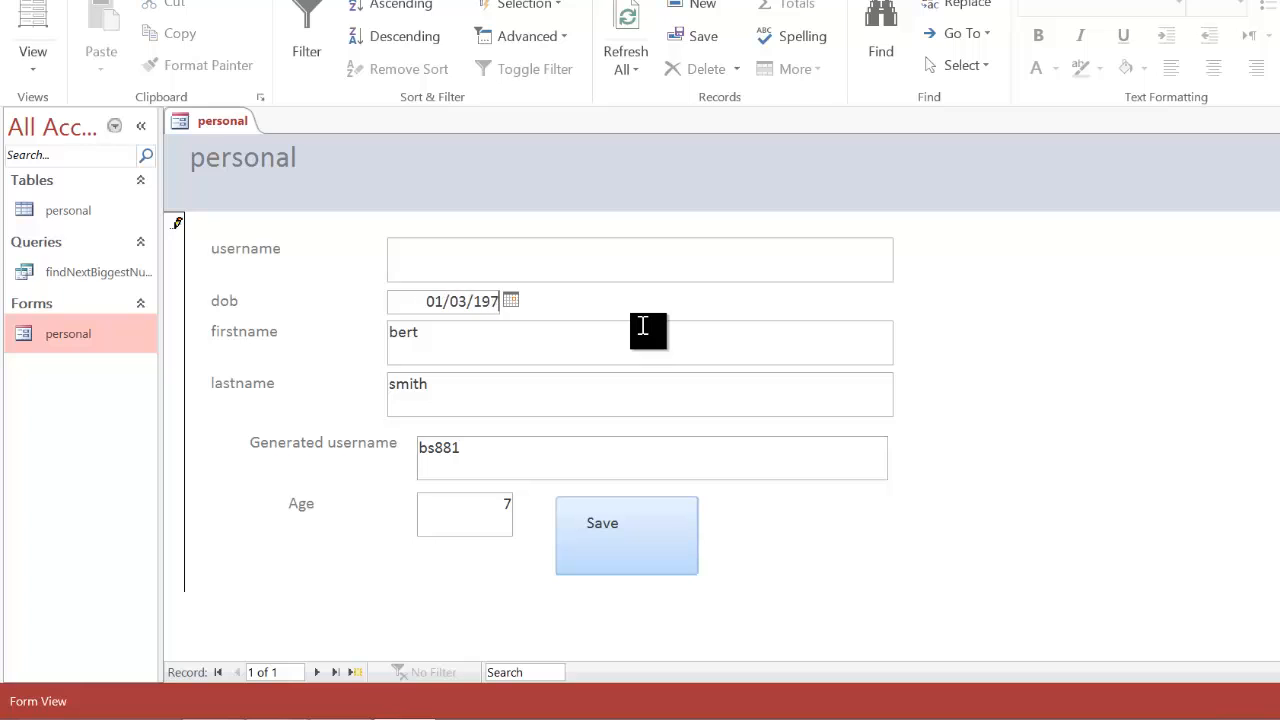
pyautogui.write('6')
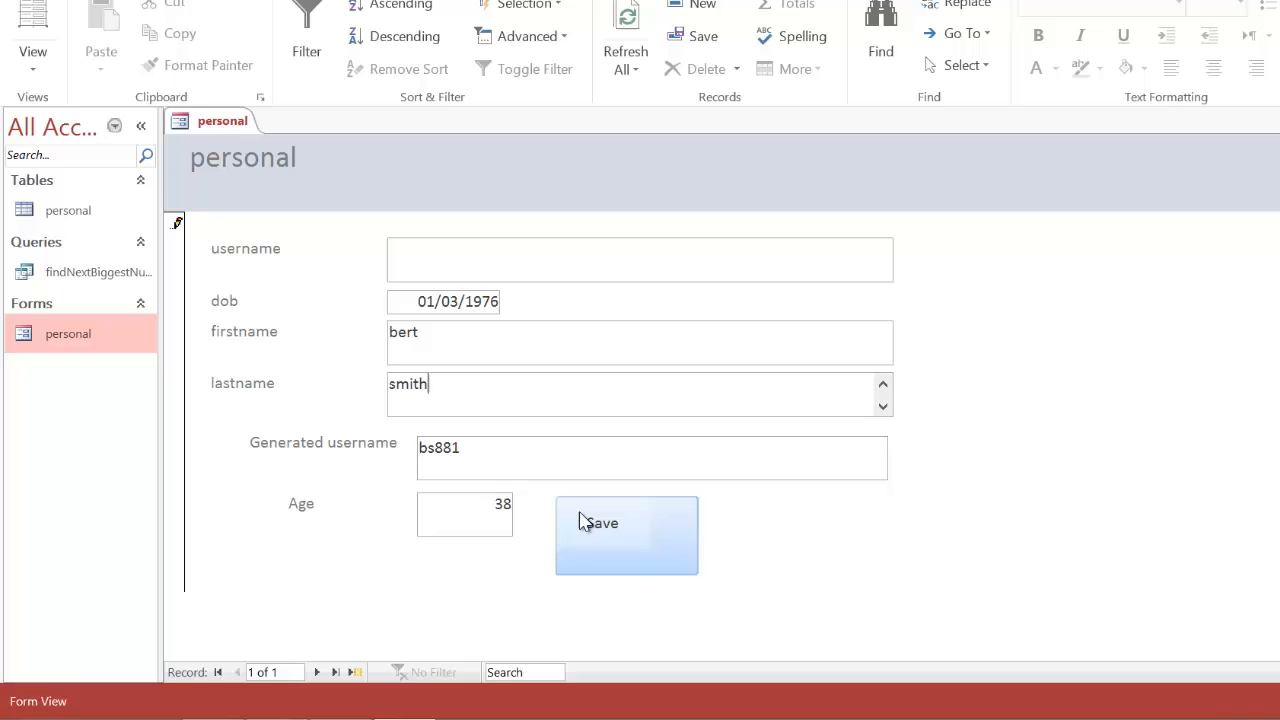
pyautogui.click(626, 535)
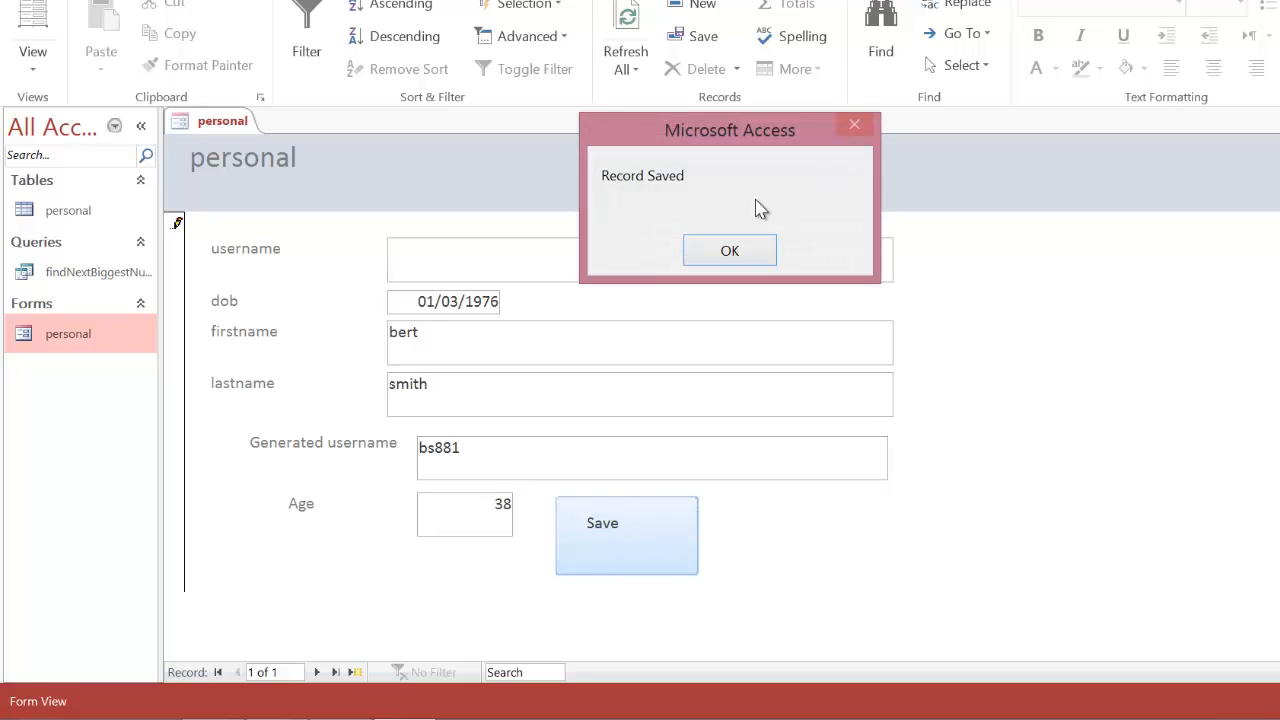